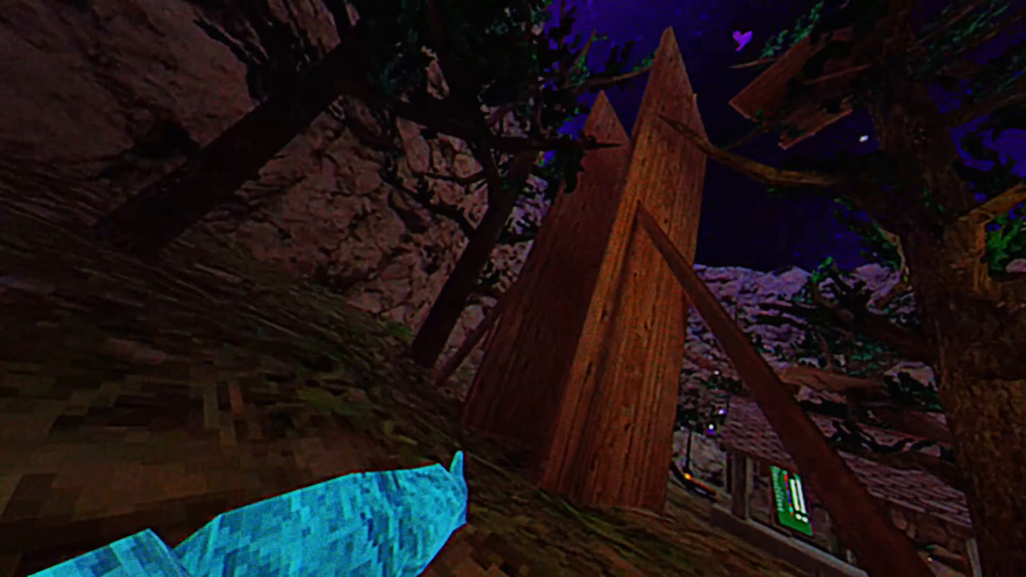
mouse_move(513, 289)
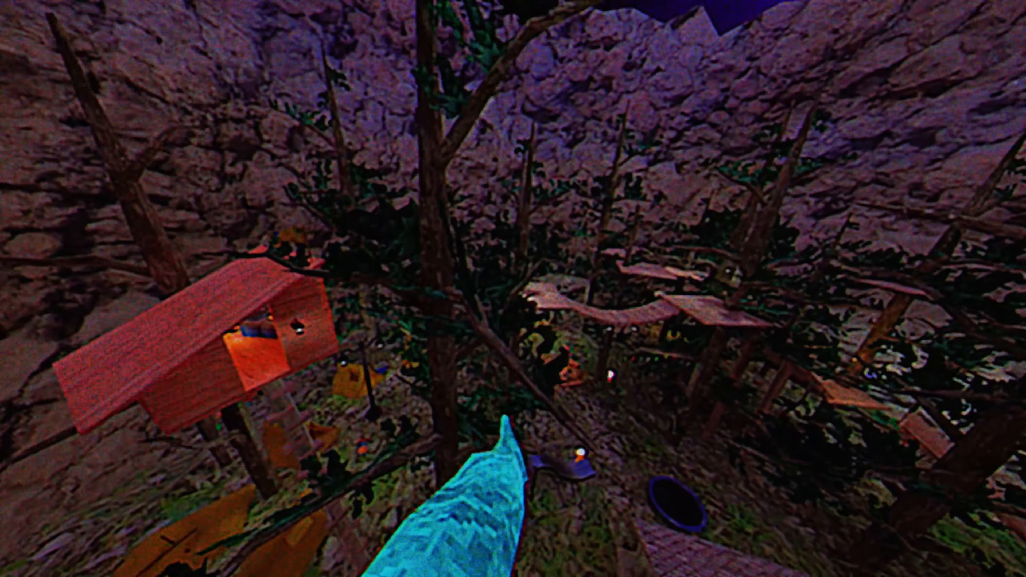